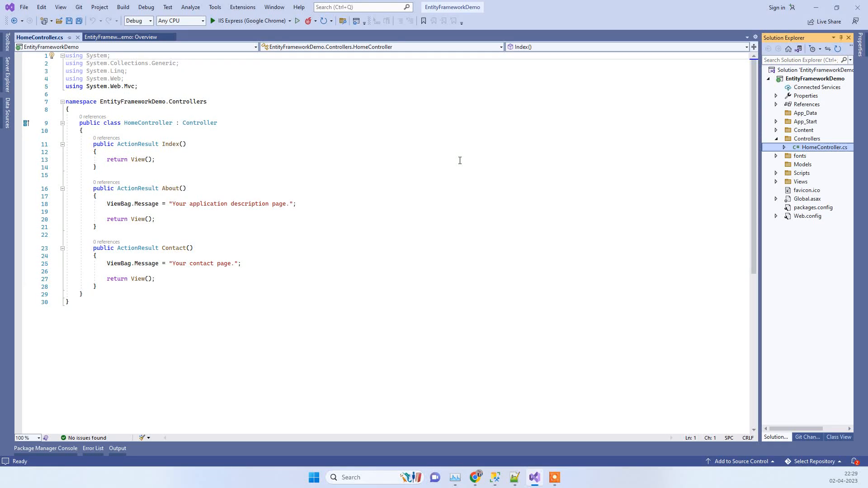
mouse_move(596, 156)
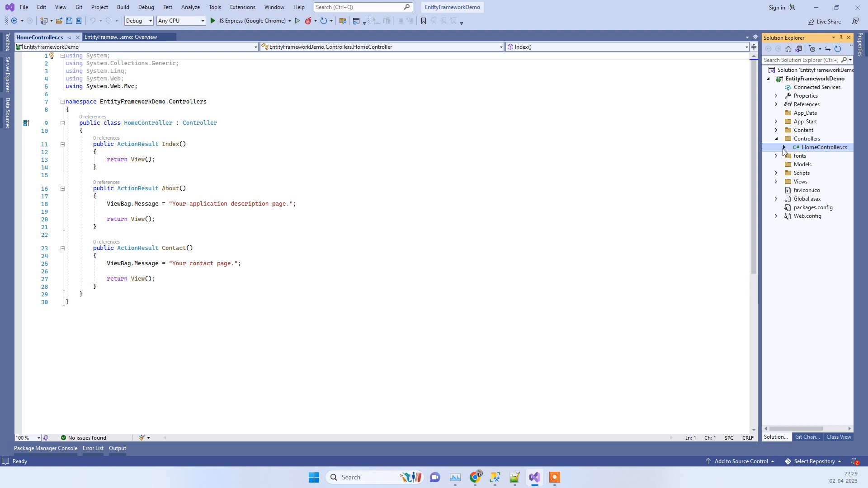
Step: Add a new item to EntityFrameworkDemo and choose ADO.NET Entity Data Model via the 'ado' search
left_click(813, 78)
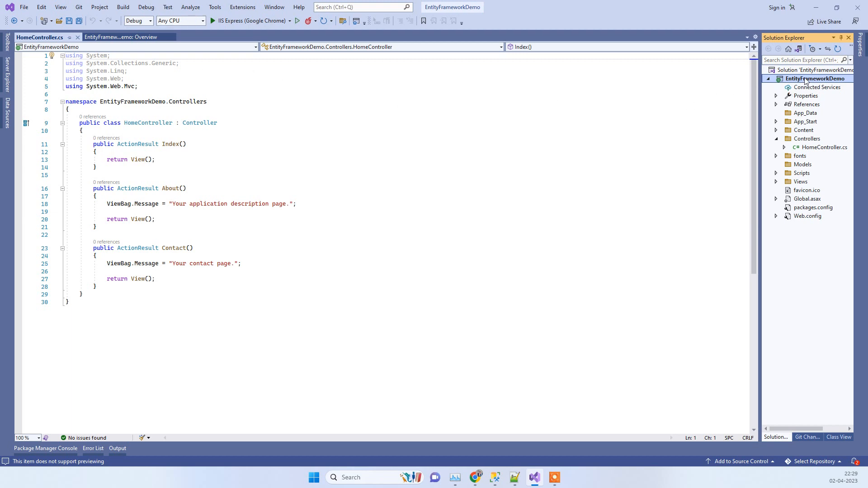
right_click(814, 78)
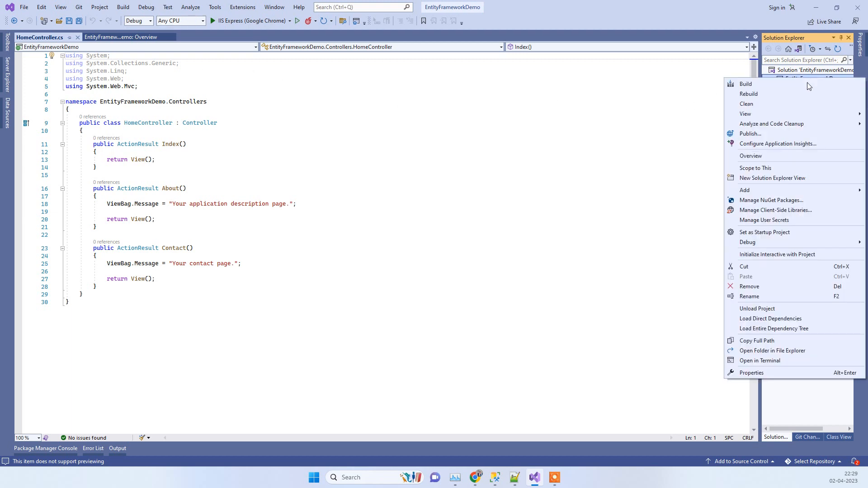
mouse_move(745, 190)
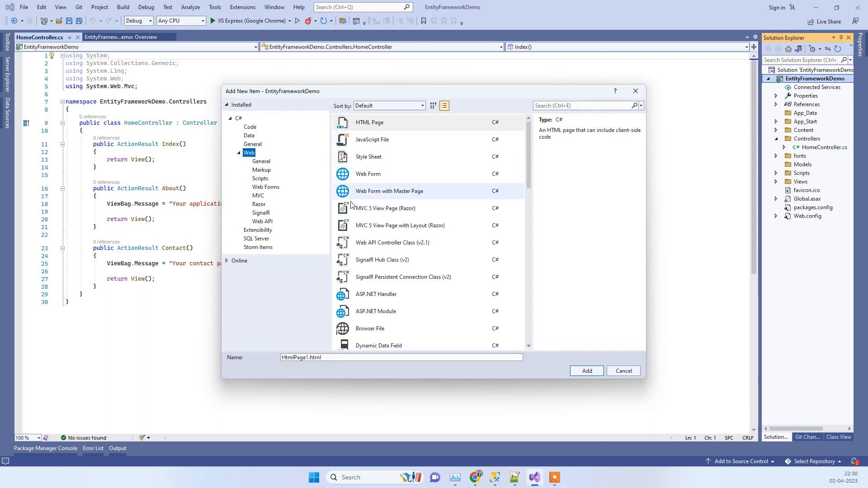
type("ado")
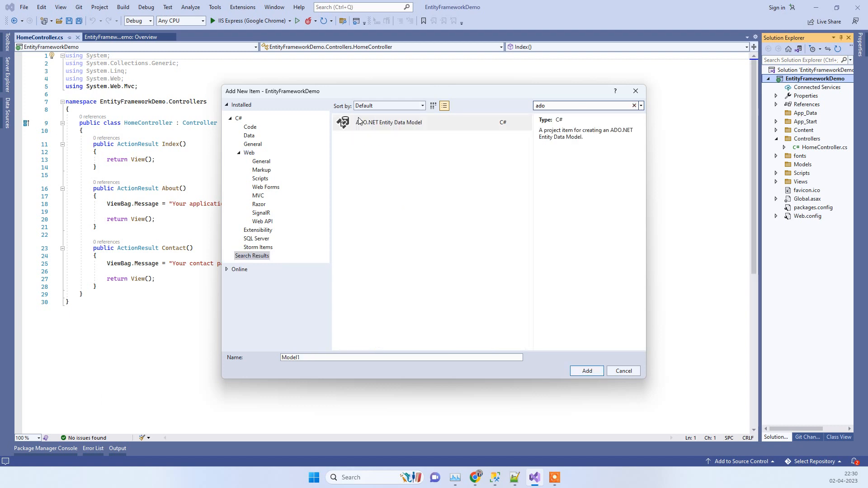
left_click(388, 122)
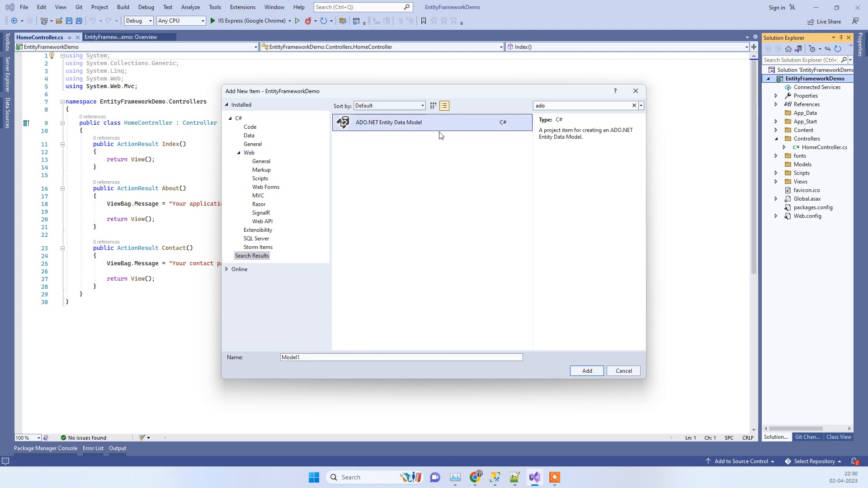
Step: Replace the default name Model1 with DbEmployee
left_click(402, 357)
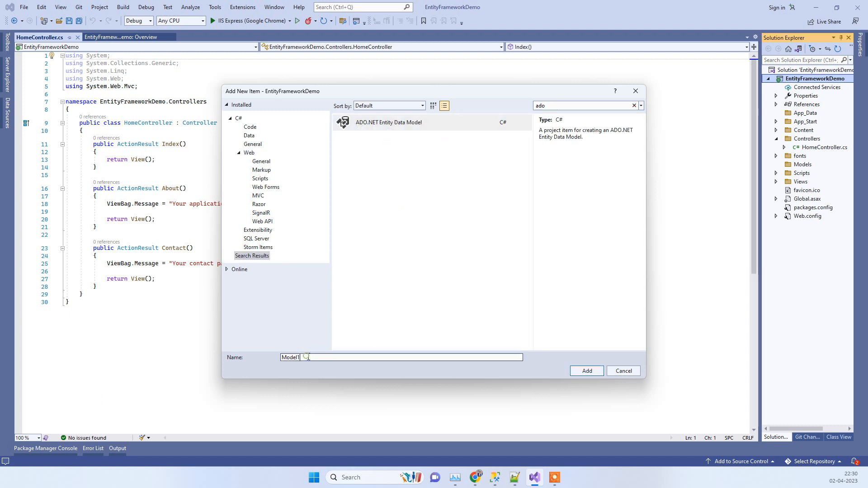
double_click(290, 357)
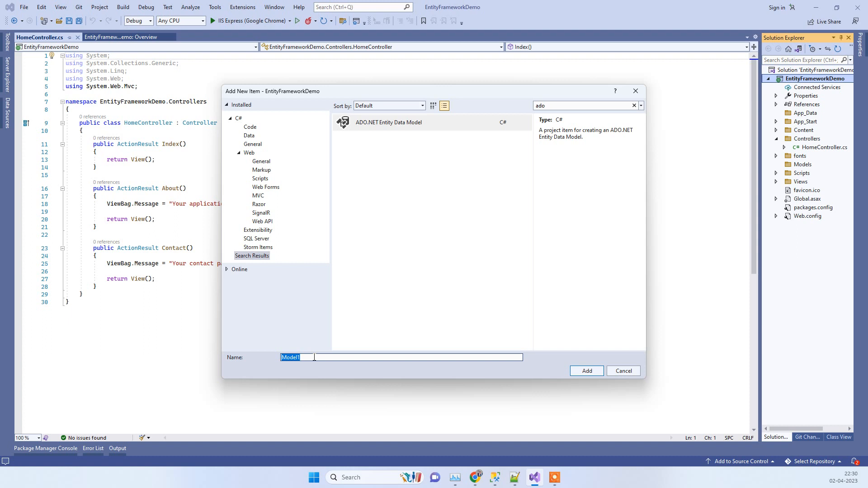
type("DbEmployee")
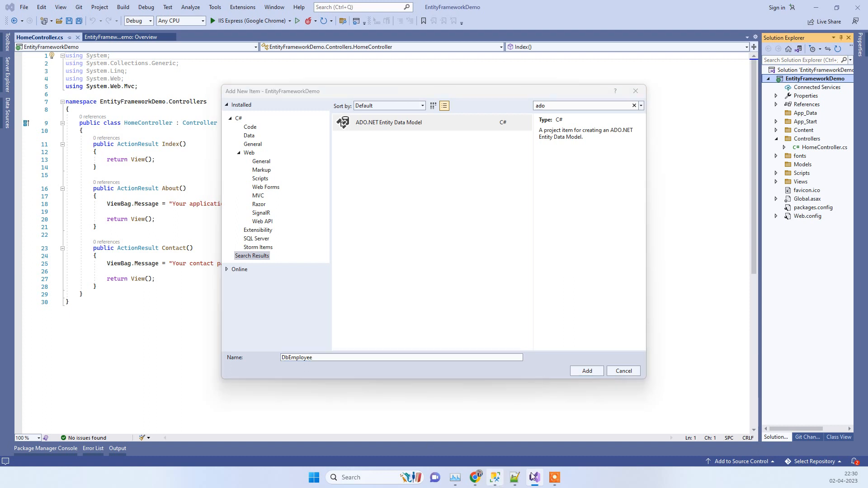
left_click(533, 477)
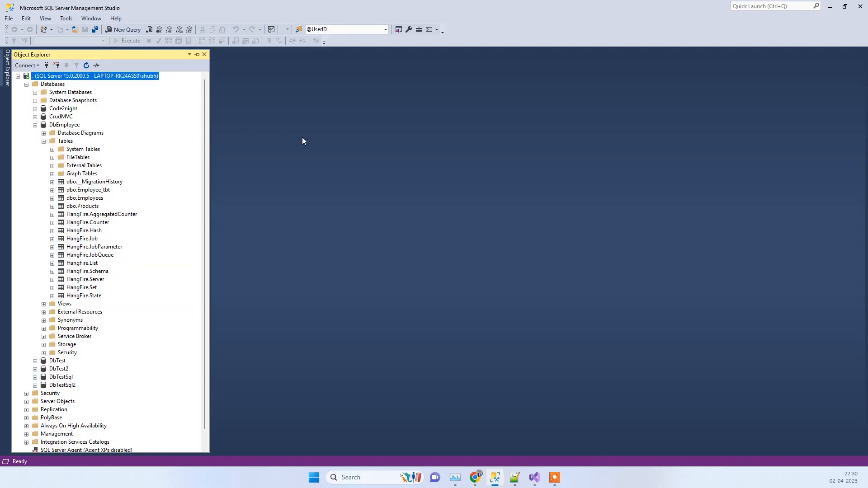
left_click(65, 125)
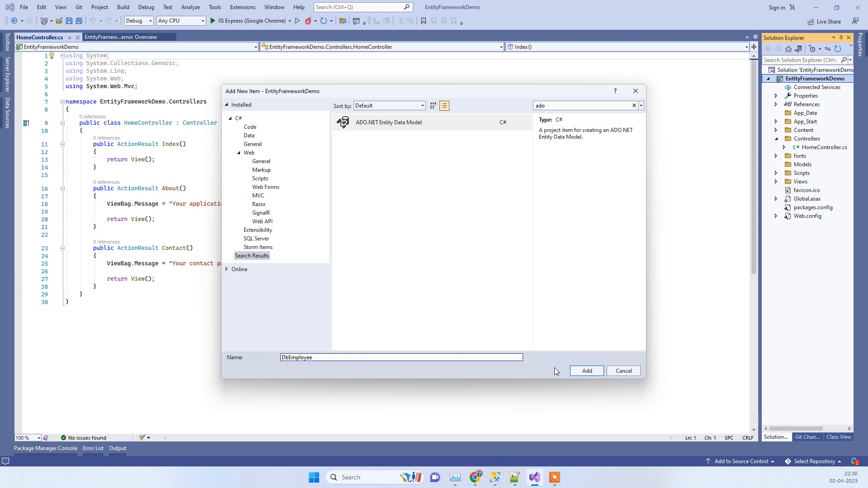
mouse_move(519, 366)
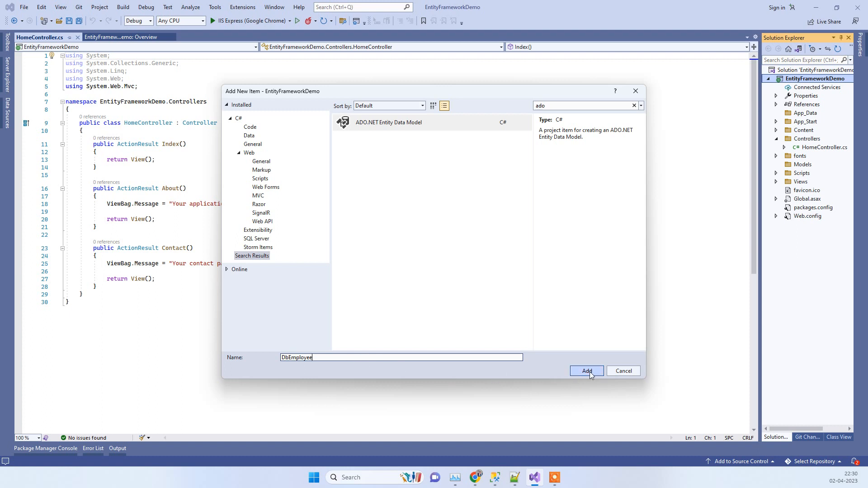
Step: Add the DbEmployee model item, launching the Entity Data Model Wizard
left_click(586, 371)
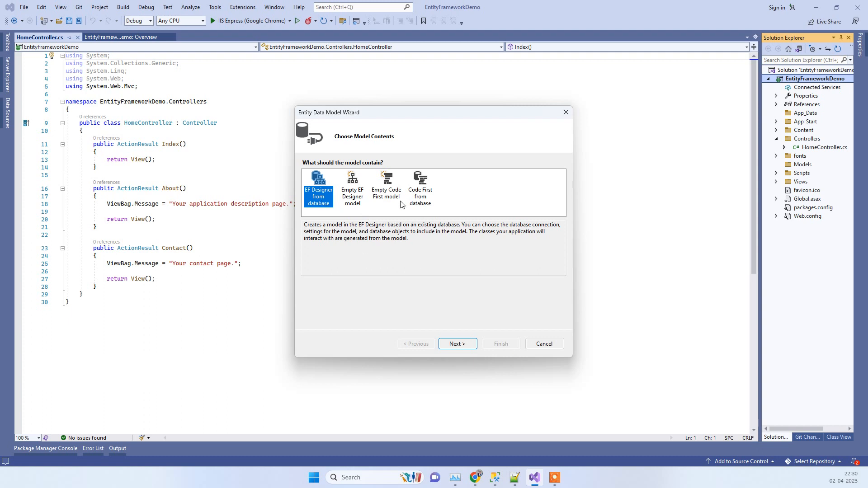
mouse_move(318, 190)
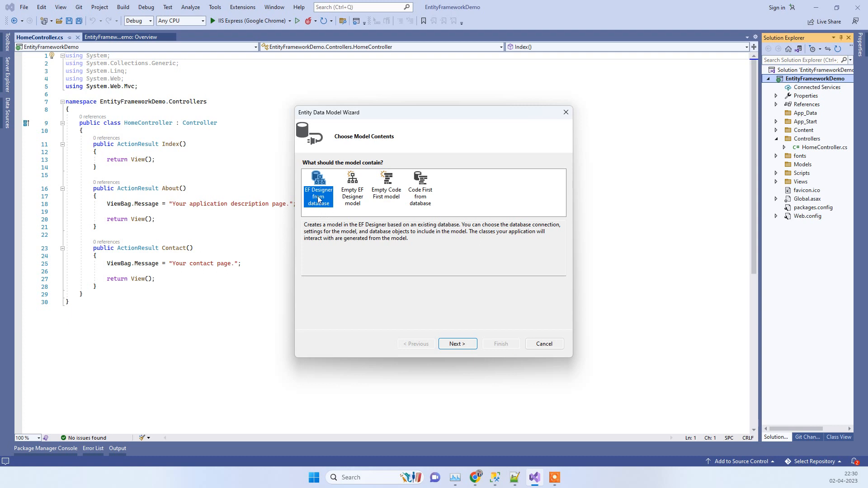
mouse_move(457, 343)
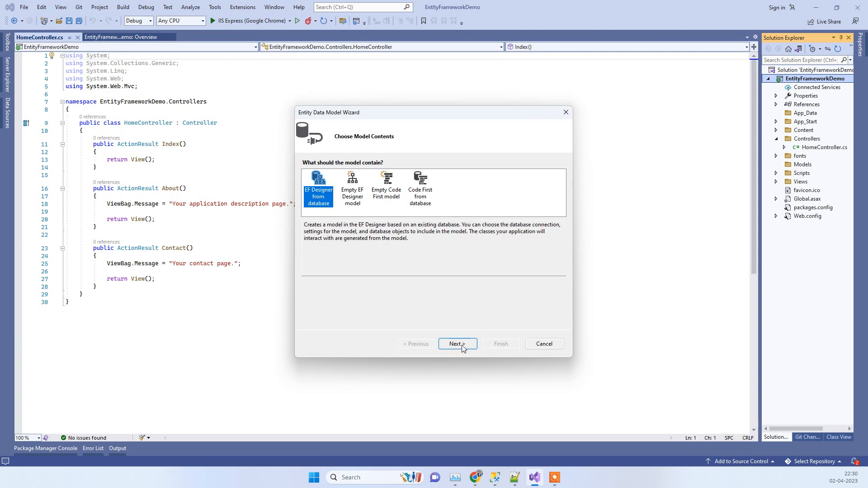
Step: Create a new connection with server '.' and database DbEmployee
left_click(456, 344)
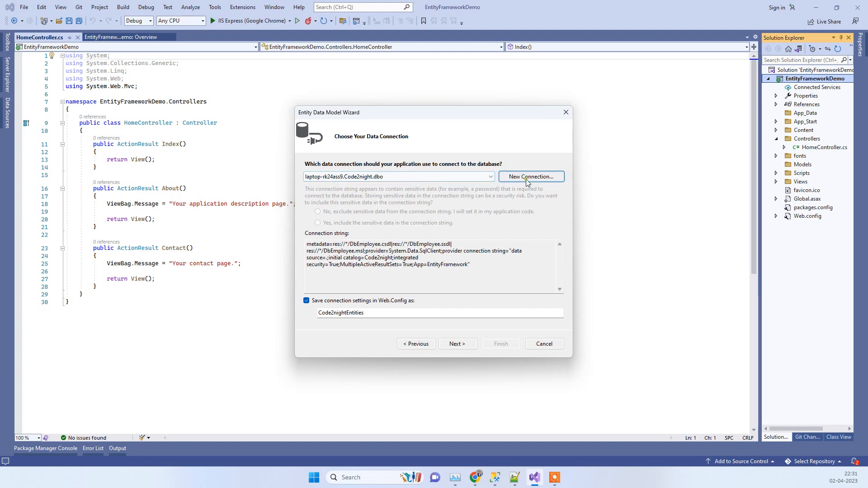
left_click(531, 177)
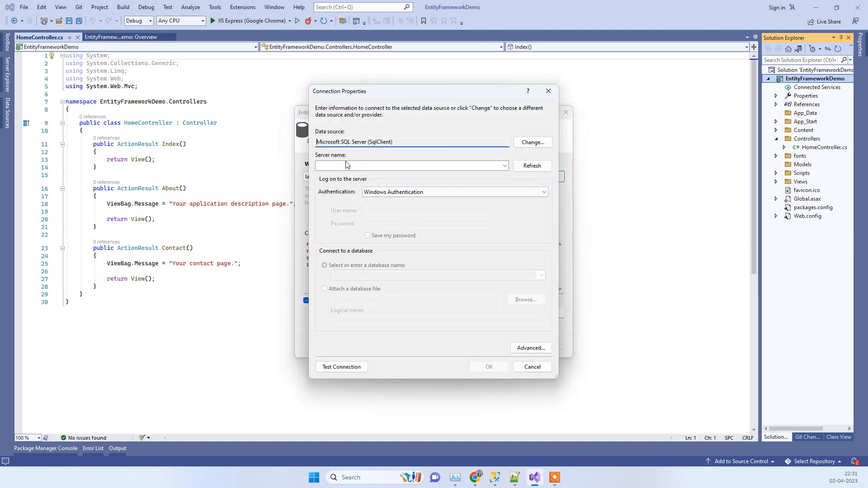
left_click(409, 166)
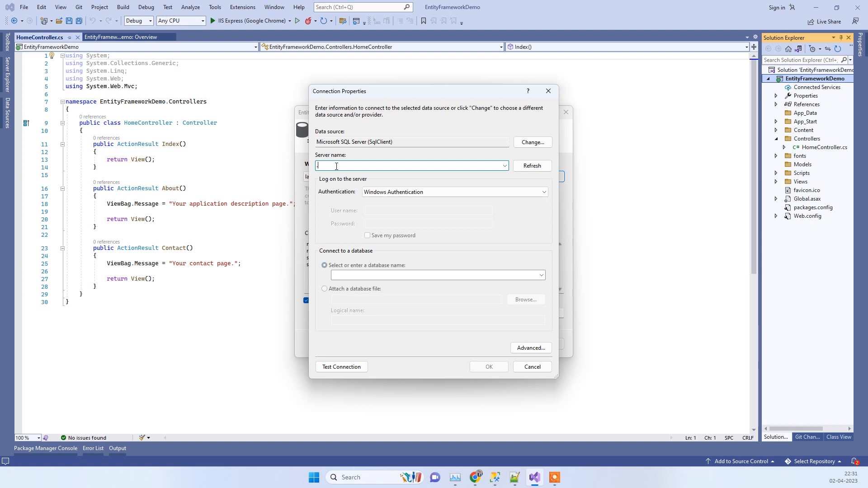
type(".")
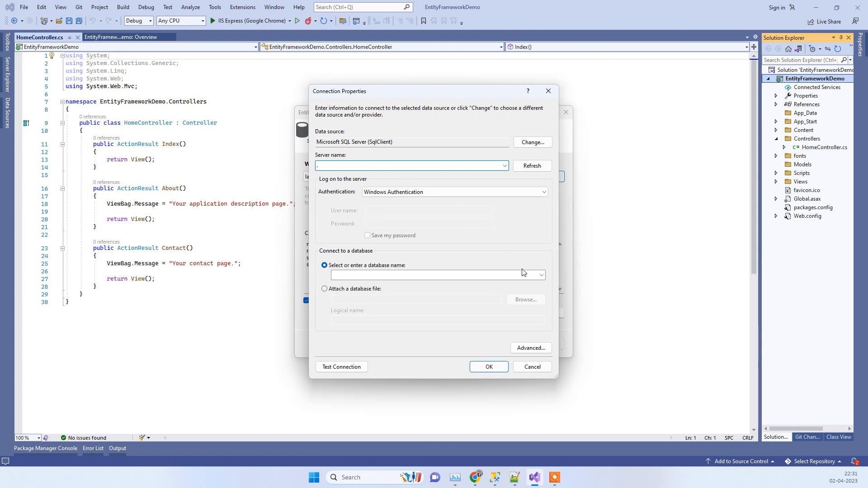
left_click(540, 274)
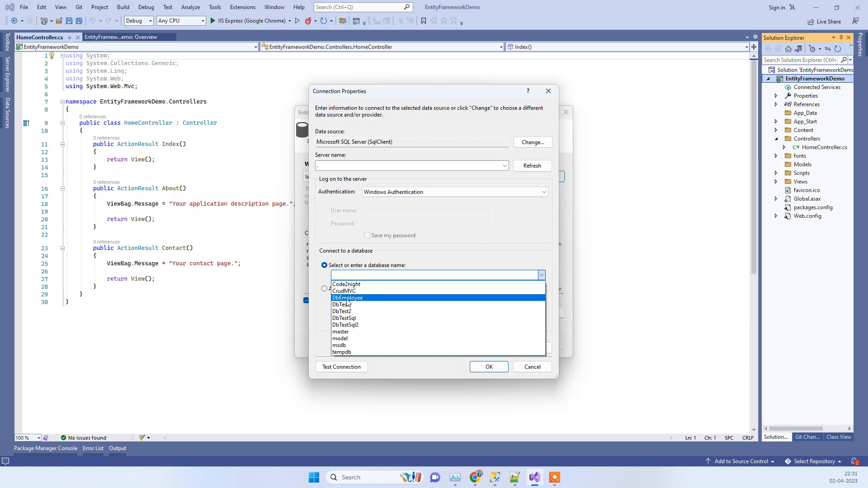
left_click(347, 297)
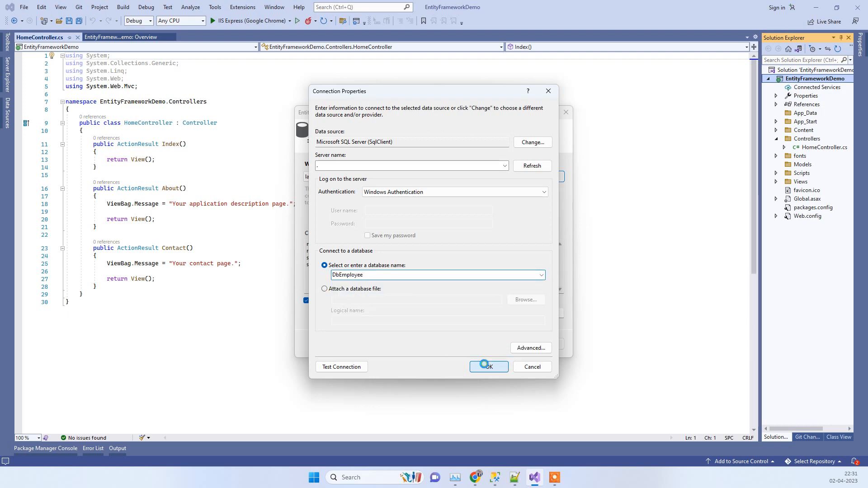
Step: Confirm the connection and keep it saved in Web.config as DbEmployeeEntities
left_click(488, 366)
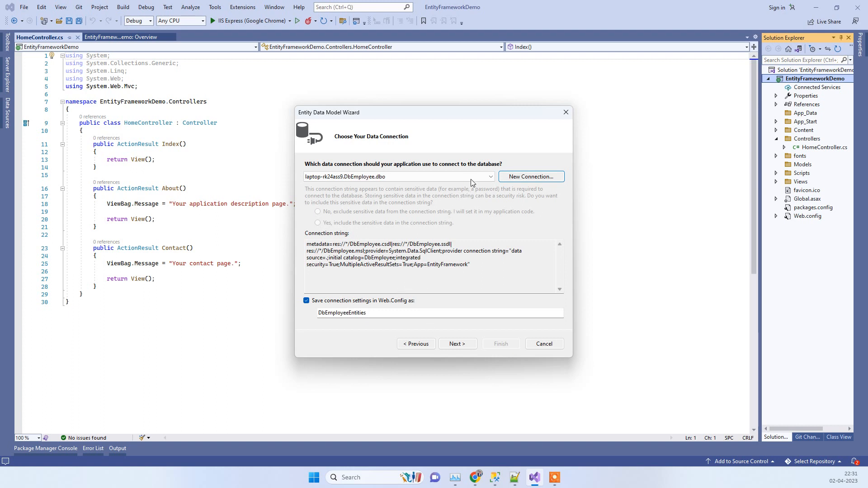
mouse_move(364, 323)
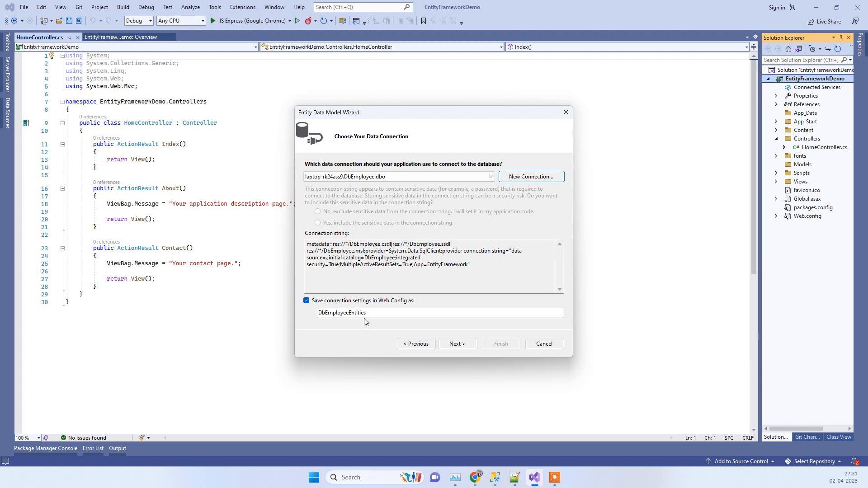
mouse_move(324, 322)
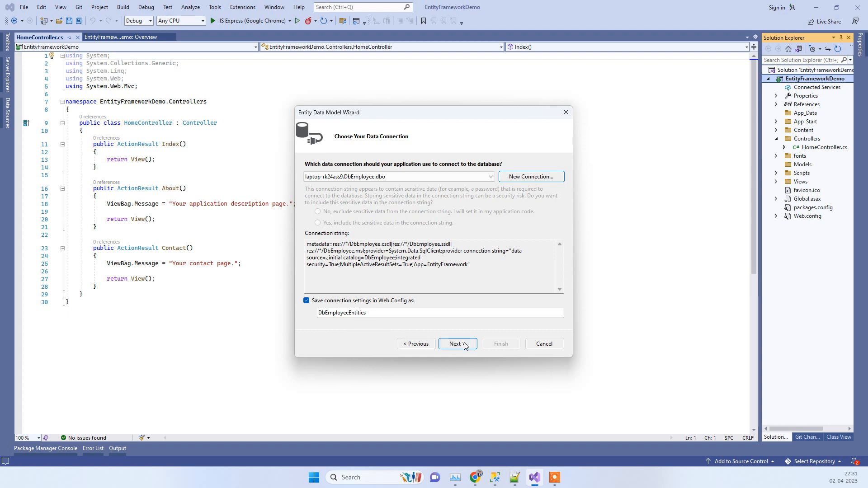
left_click(457, 343)
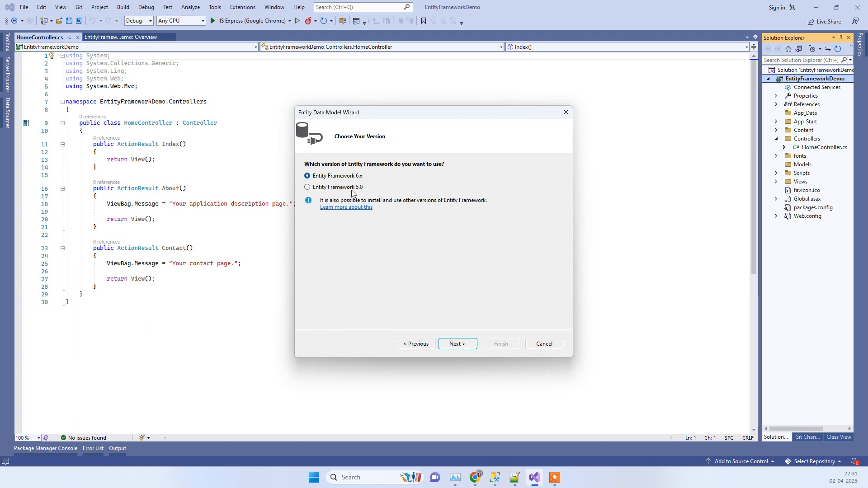
mouse_move(496, 280)
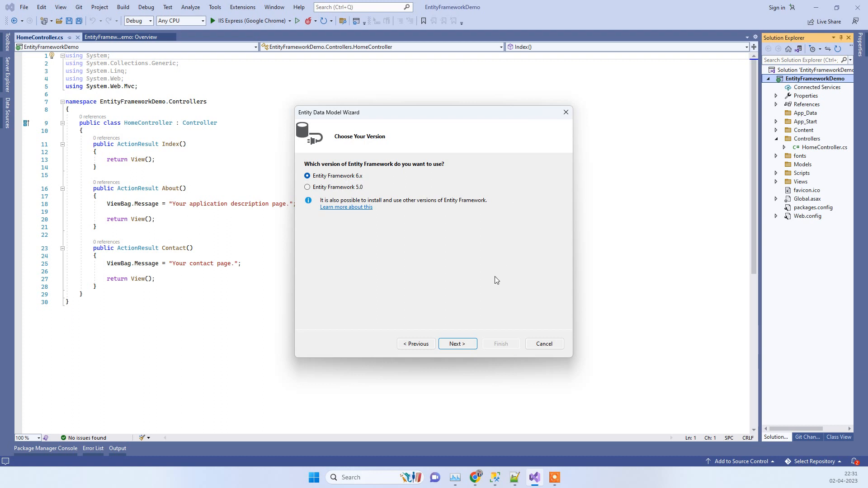
Step: Keep Entity Framework 6.x, include the dbo Employees table, and finish the wizard
left_click(458, 343)
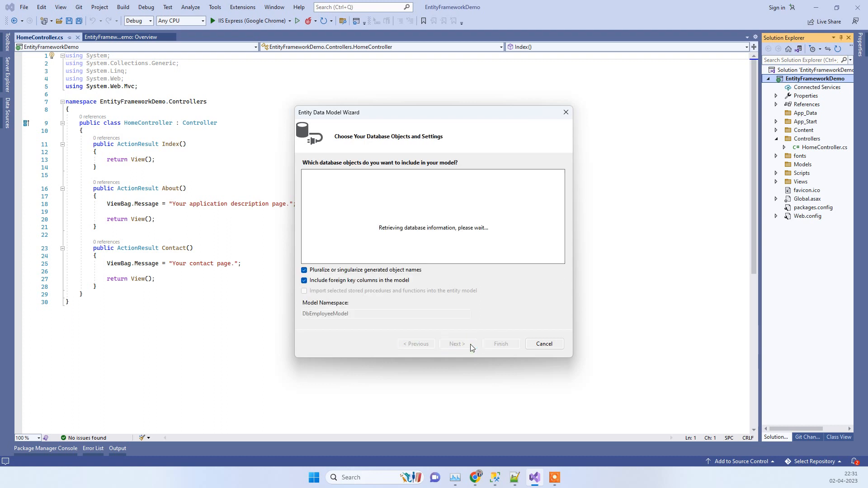
mouse_move(352, 225)
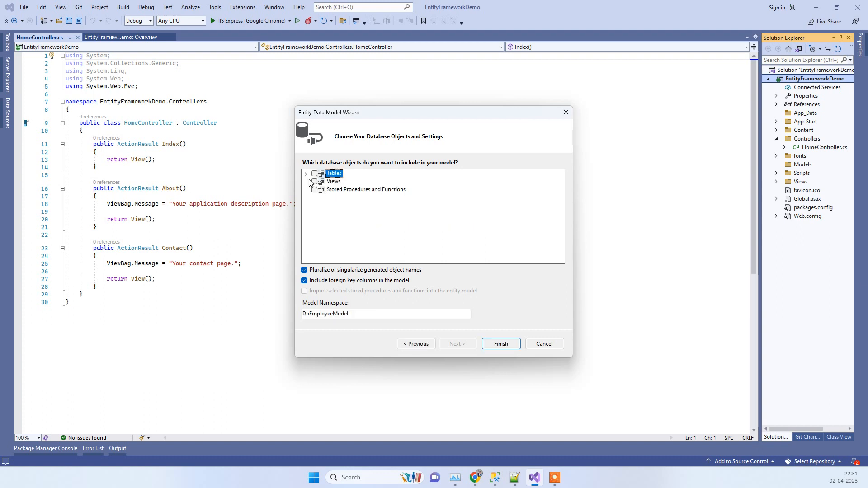
left_click(306, 173)
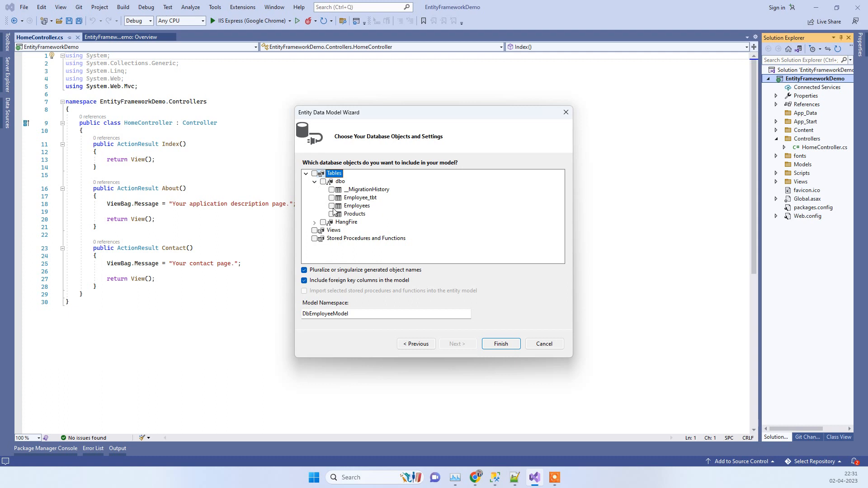
left_click(332, 206)
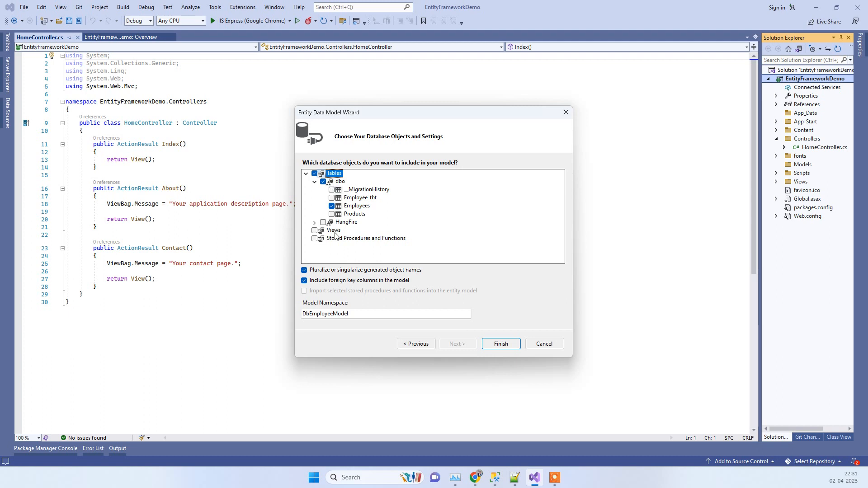
mouse_move(369, 190)
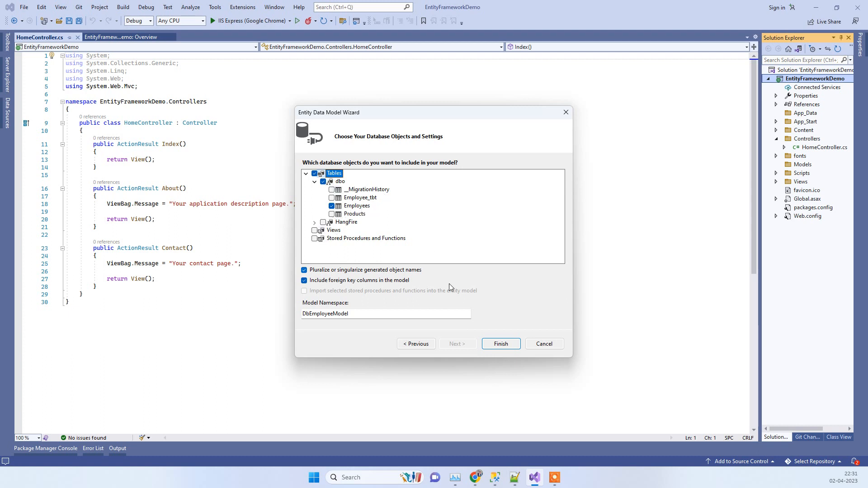
left_click(499, 344)
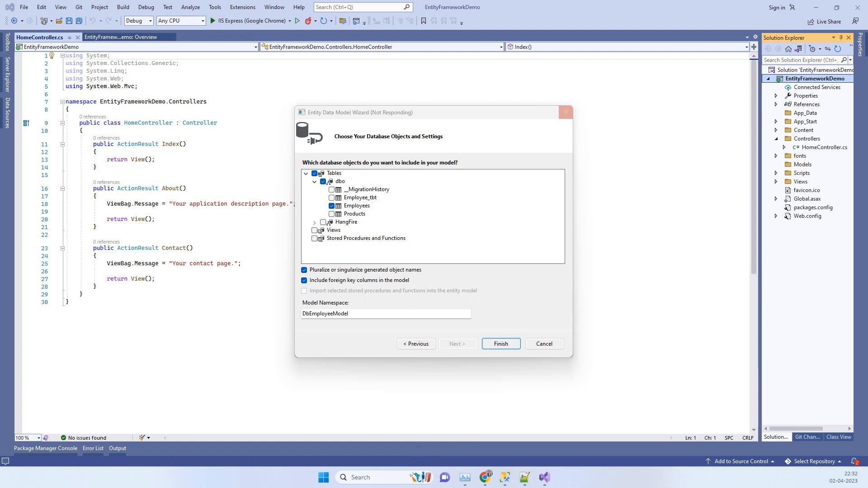
Step: Accept the template security warnings so DbEmployee.edmx generation completes
left_click(500, 344)
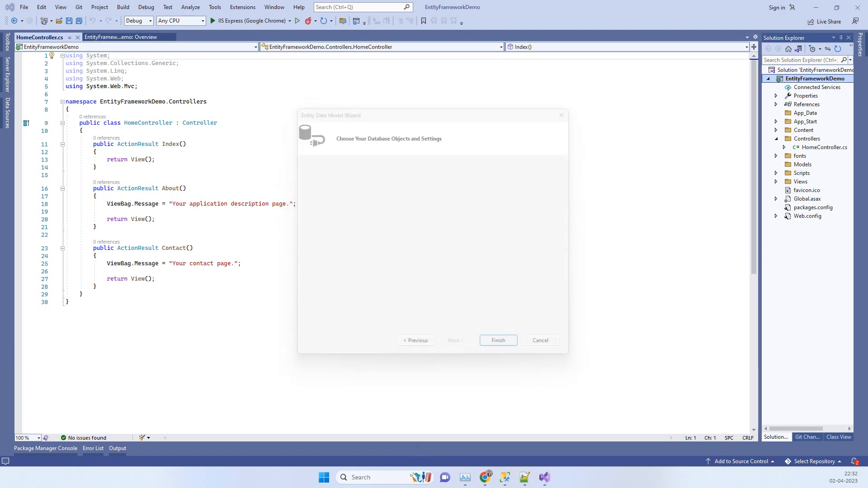
left_click(497, 340)
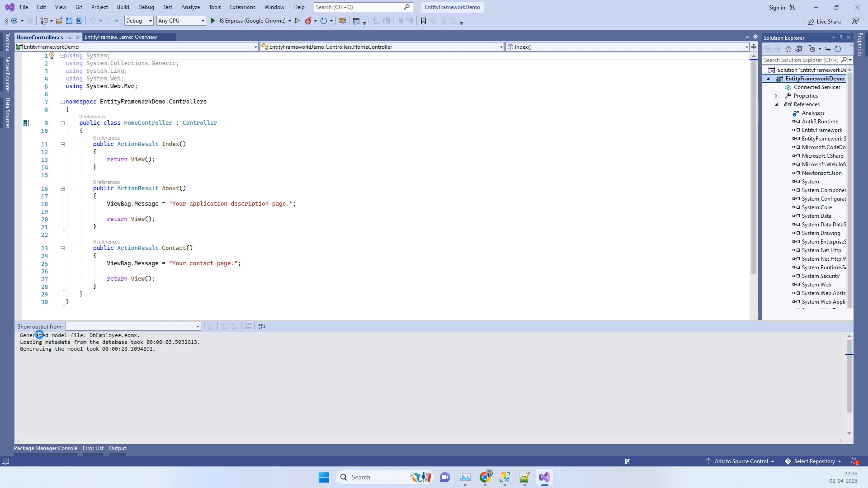
mouse_move(141, 342)
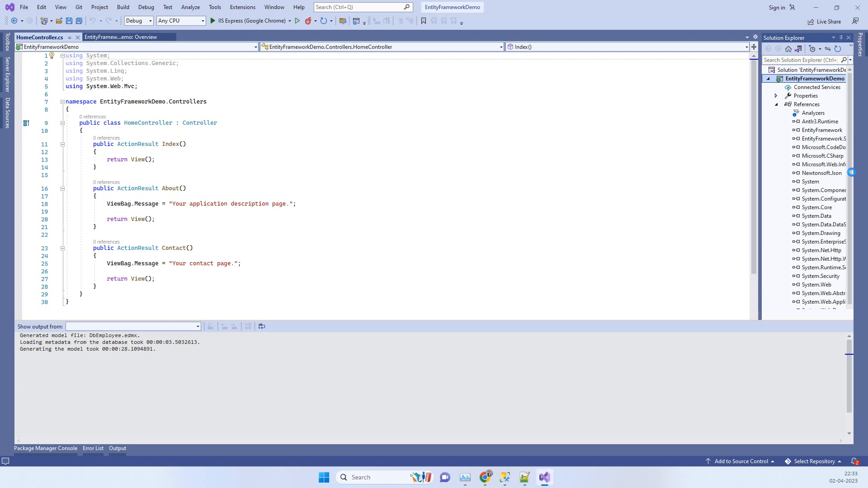
mouse_move(822, 133)
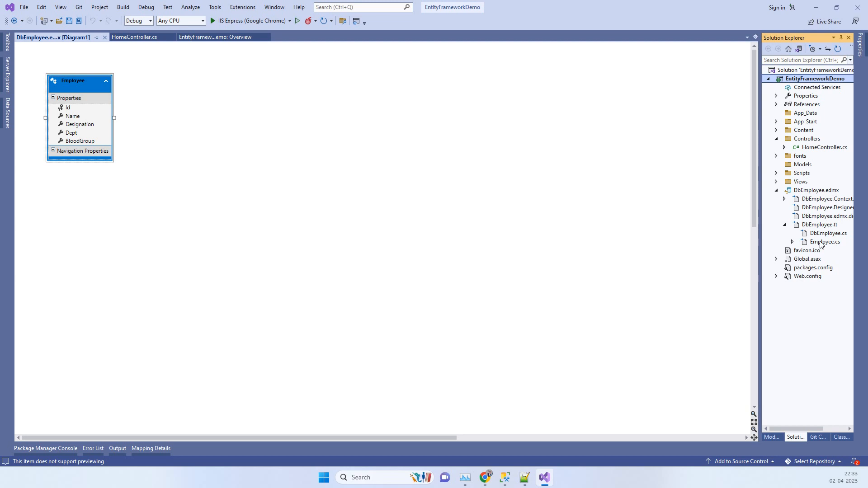
Step: Review the generated Employee.cs properties, then return to HomeController.cs
double_click(825, 243)
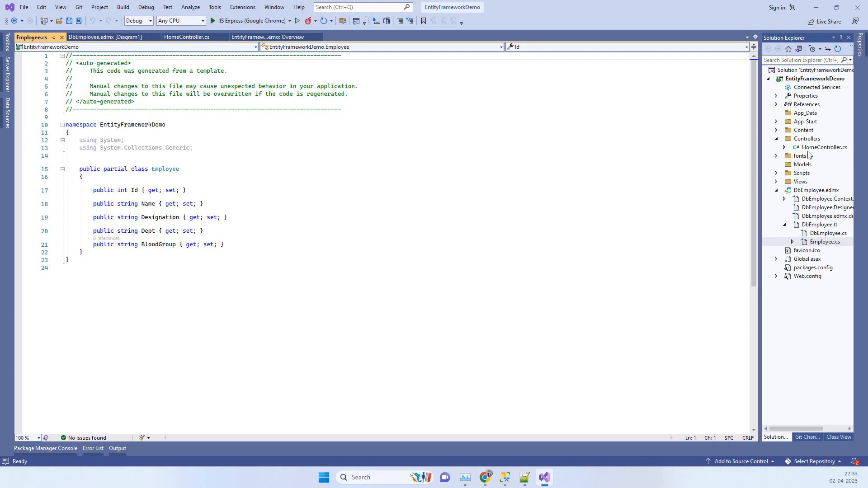
left_click(186, 36)
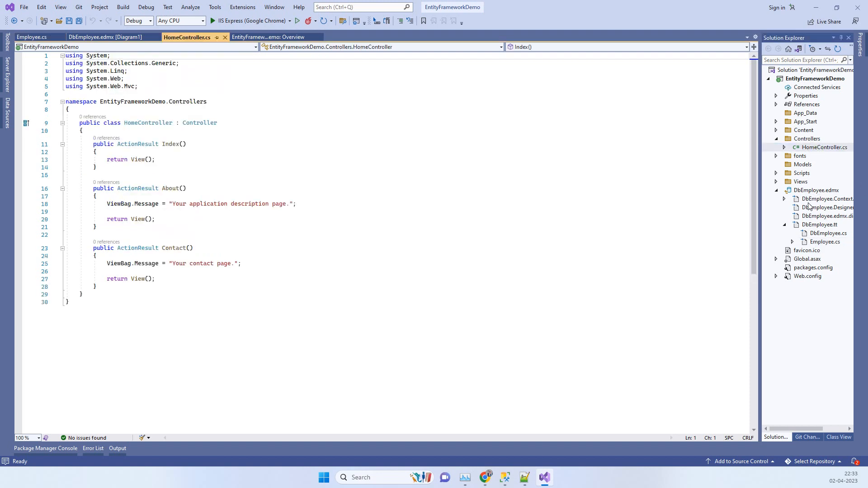
mouse_move(174, 156)
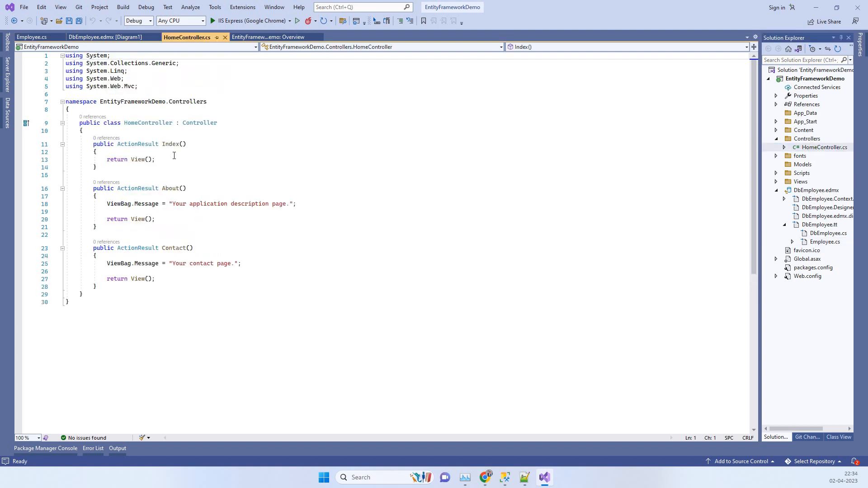
Step: Instantiate a DbEmployeeEntities context in Index and start a statement on dbEmployeeEntities
key("enter")
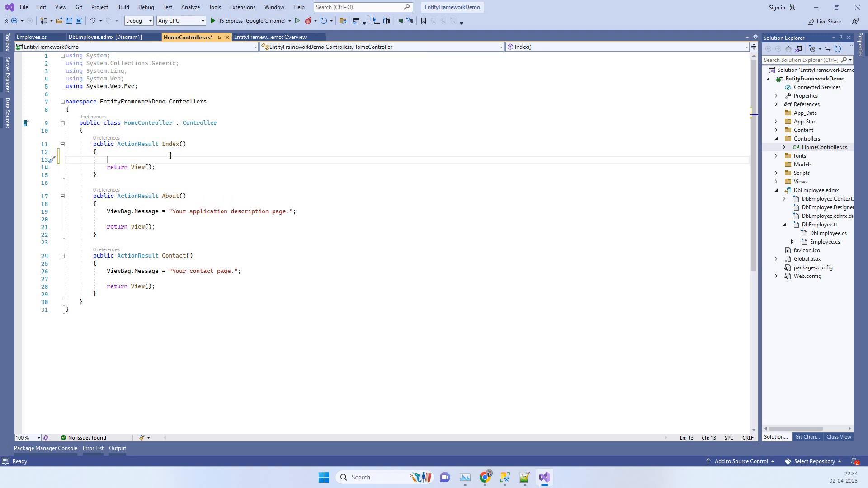
type("DbEmpl")
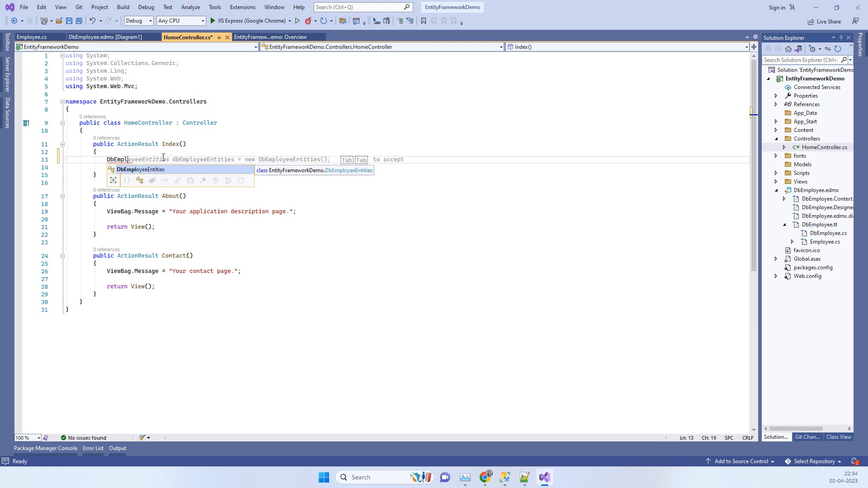
key("Tab")
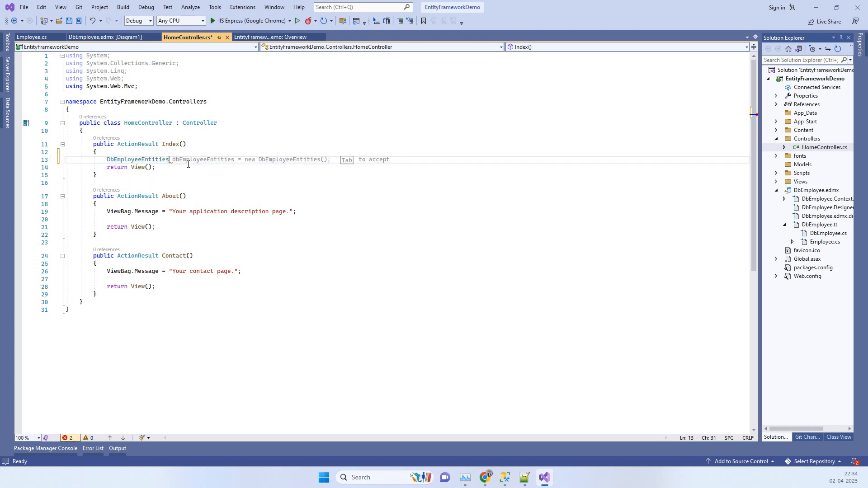
key("Tab")
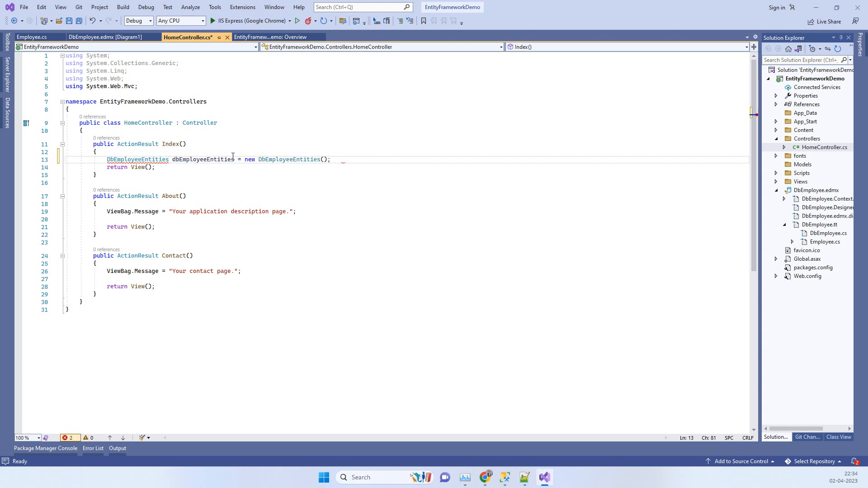
double_click(203, 159)
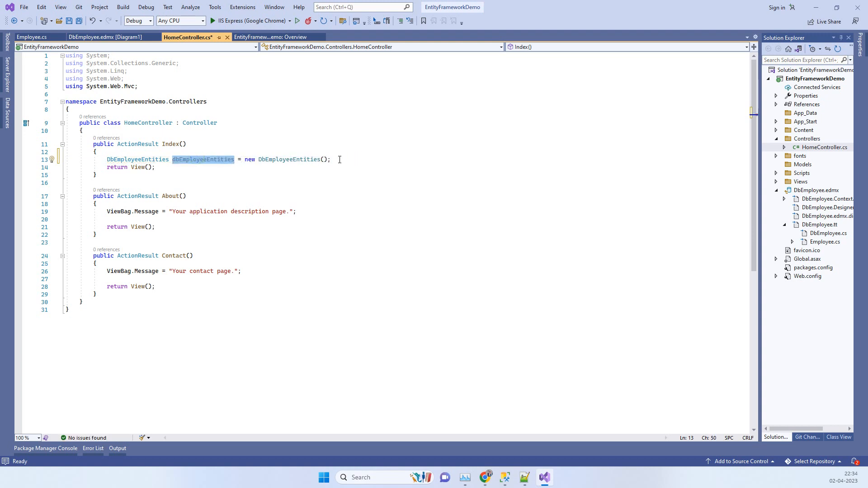
type("dbEmployeeEntities")
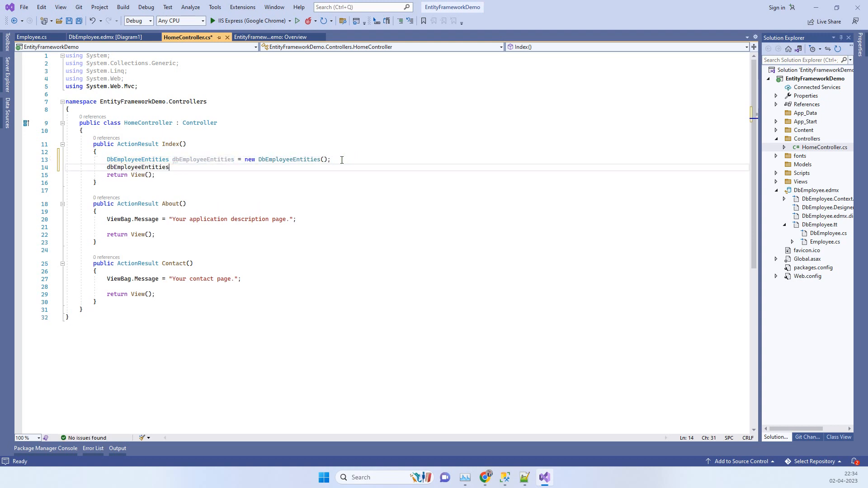
type(".")
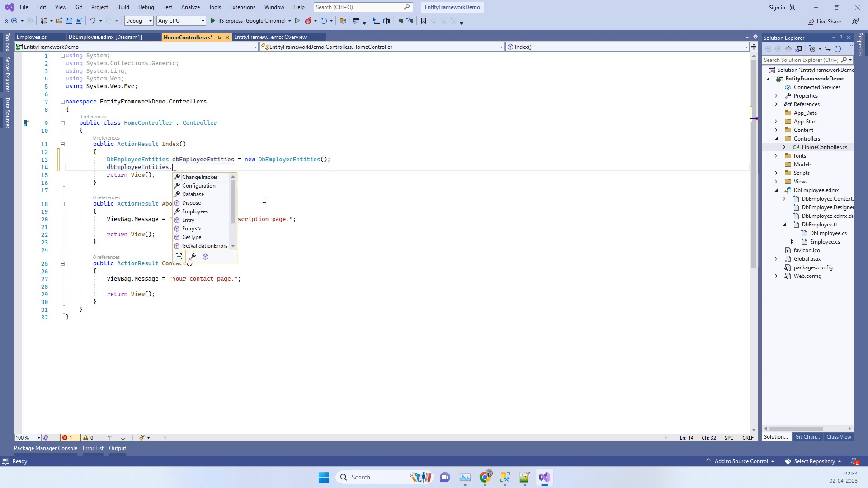
mouse_move(200, 178)
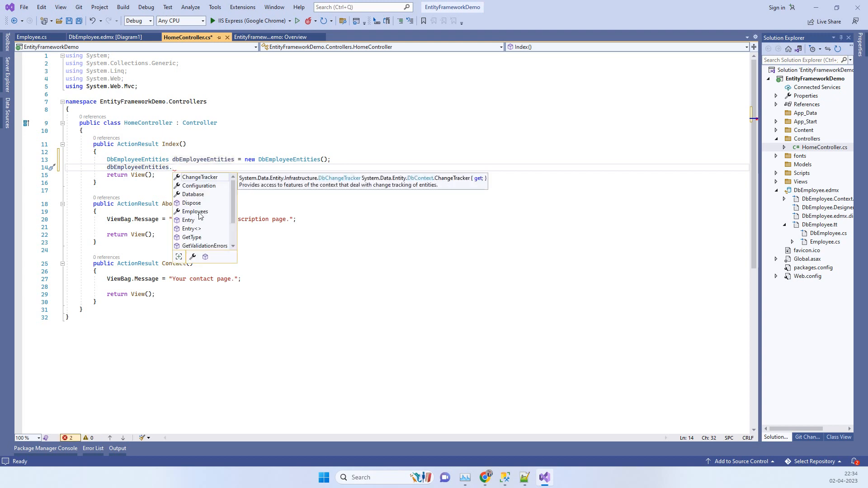
Step: Complete var list = dbEmployeeEntities.Employees.ToList();
type("Employees")
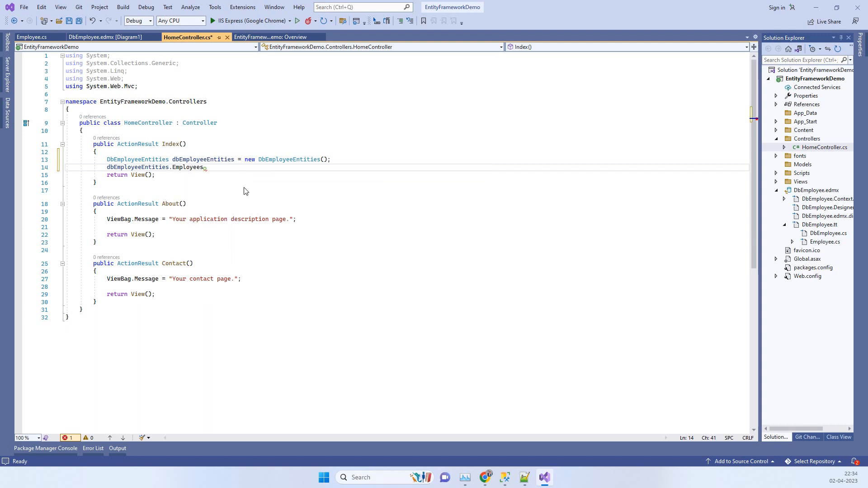
type("To")
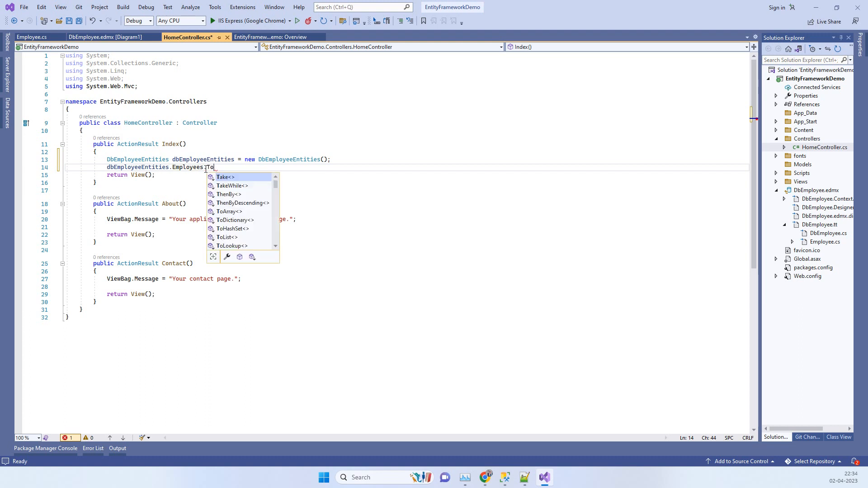
type("l")
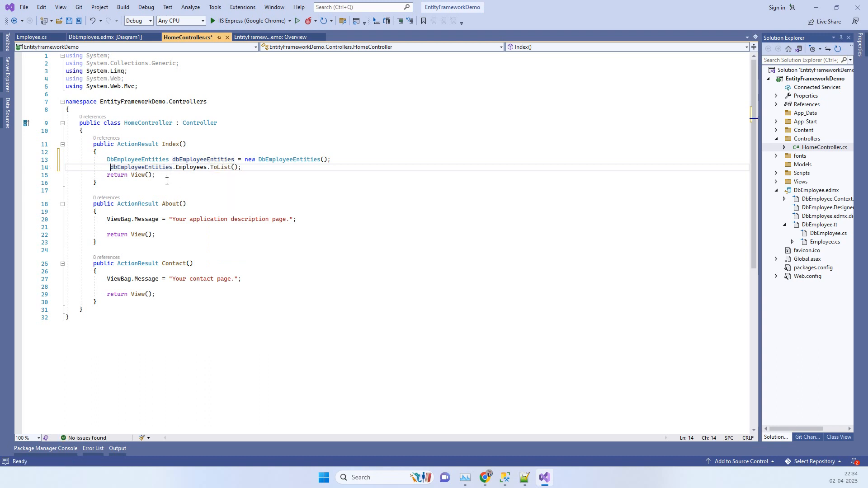
type("var lis")
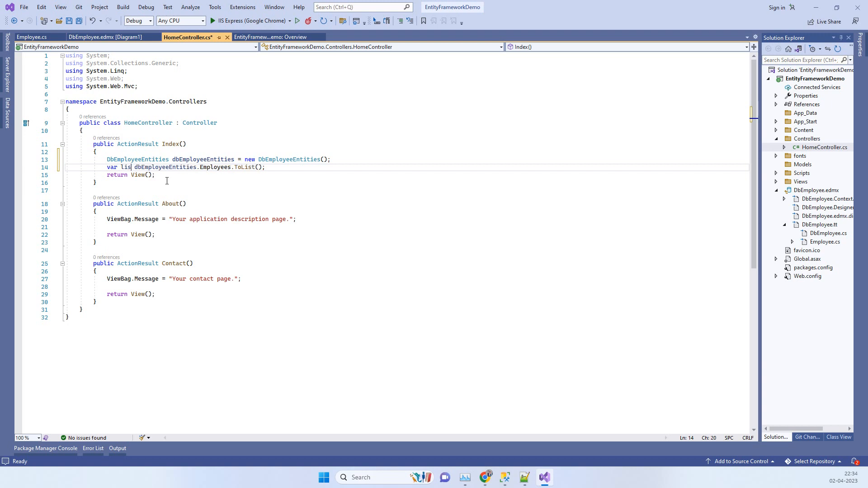
type("t=")
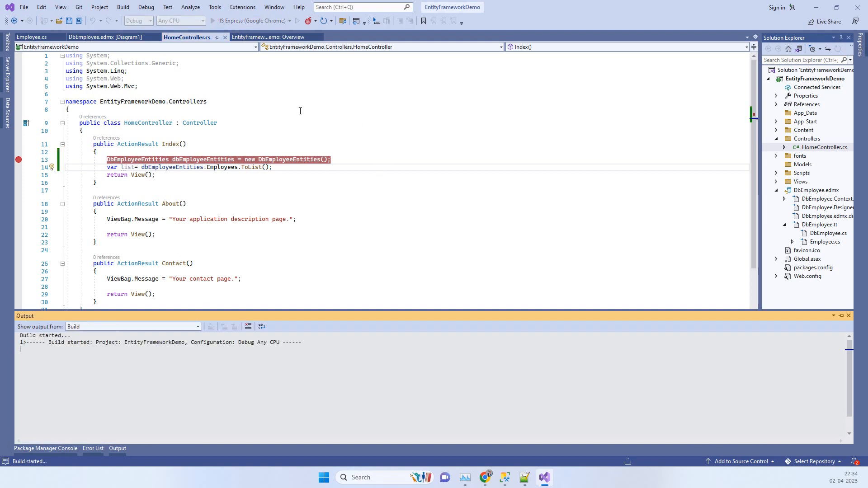
mouse_move(197, 172)
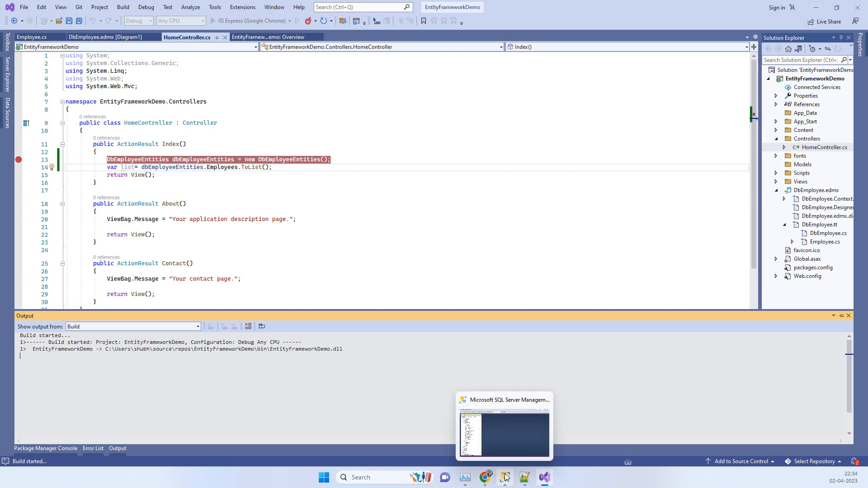
Step: Switch to SQL Server Management Studio after the build
left_click(503, 477)
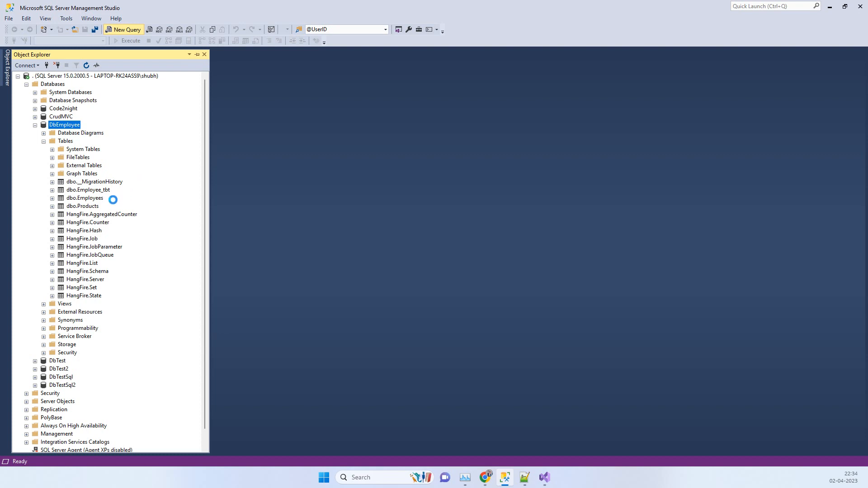
mouse_move(105, 204)
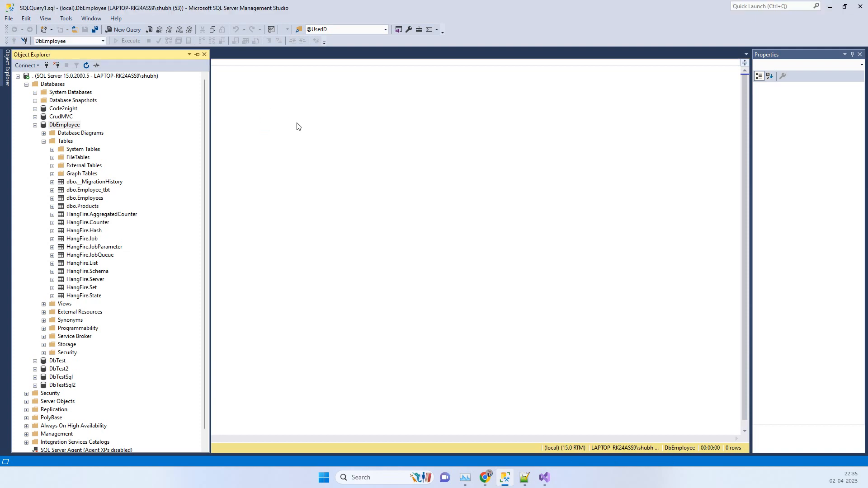
Step: Run Select * from [dbo].[Employees], returning two rows
type("[dbo].[Employees]")
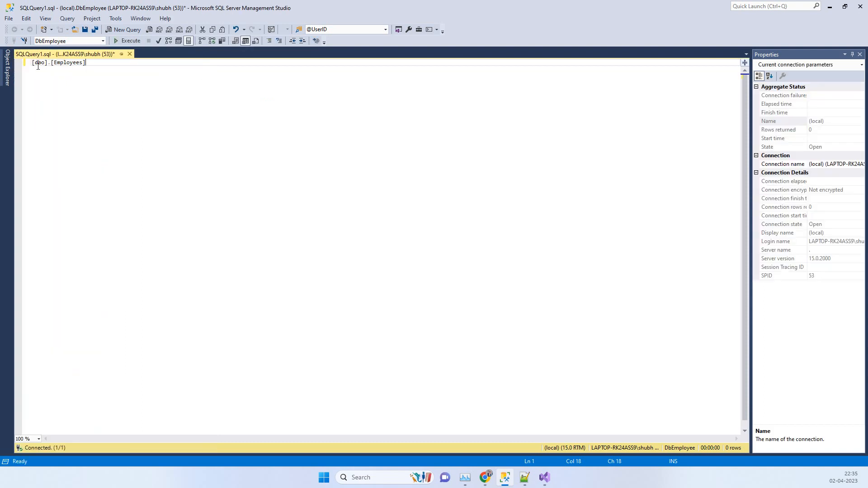
type("Select * from")
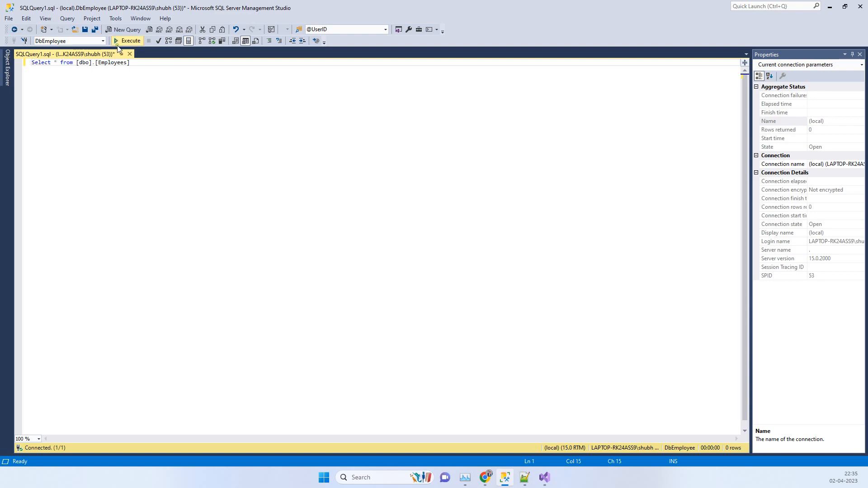
left_click(128, 40)
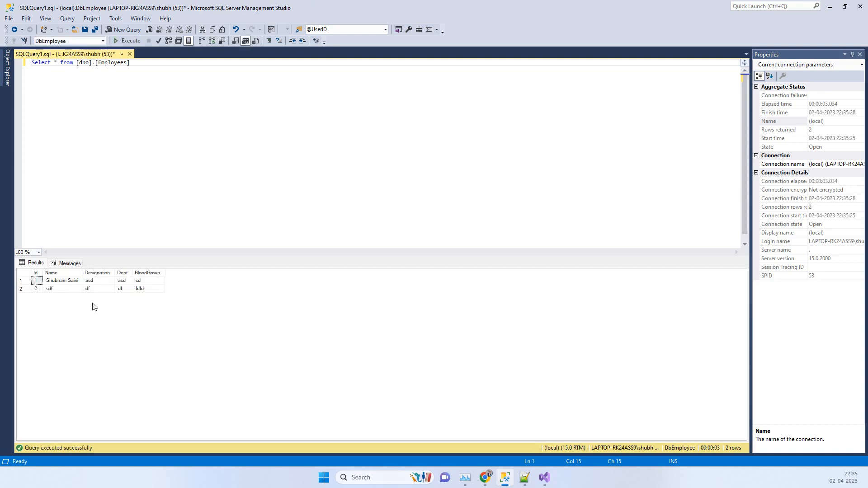
mouse_move(505, 478)
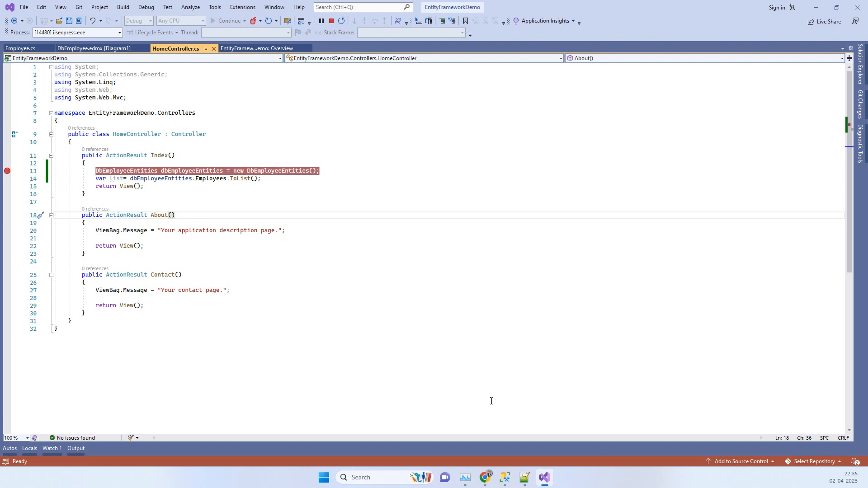
mouse_move(467, 440)
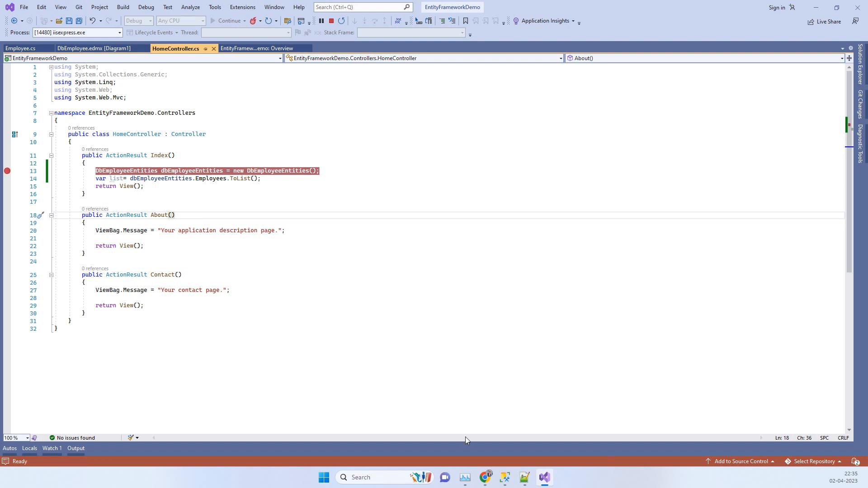
mouse_move(485, 478)
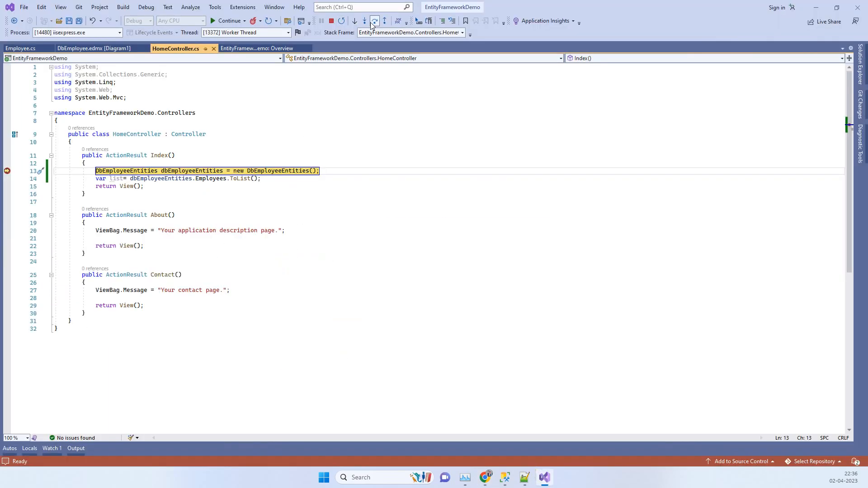
Step: Step over the context creation and ToList lines, then inspect list to see Count = 2
left_click(364, 20)
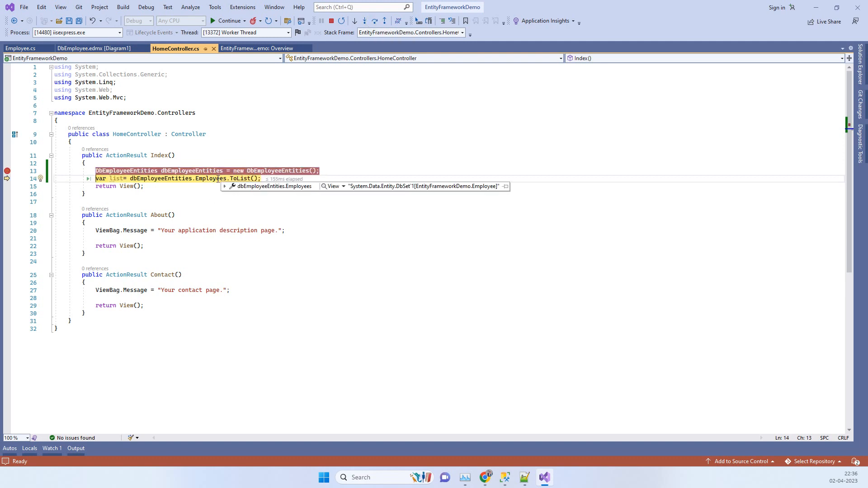
left_click(375, 21)
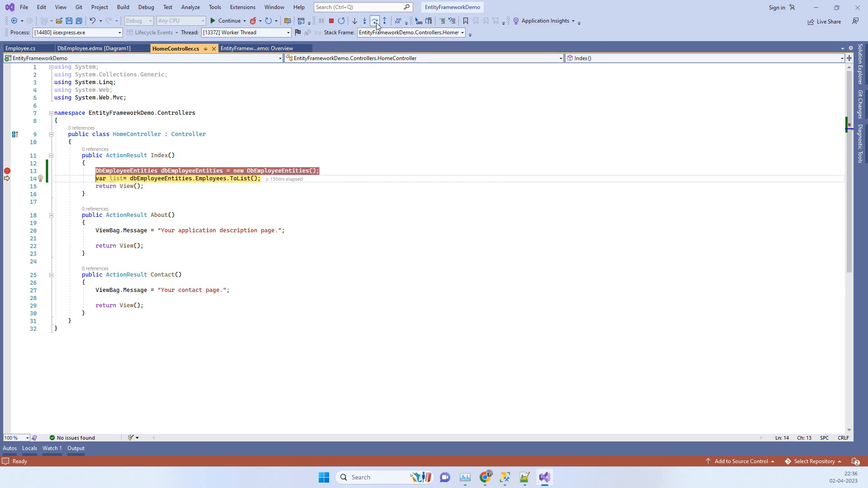
left_click(374, 21)
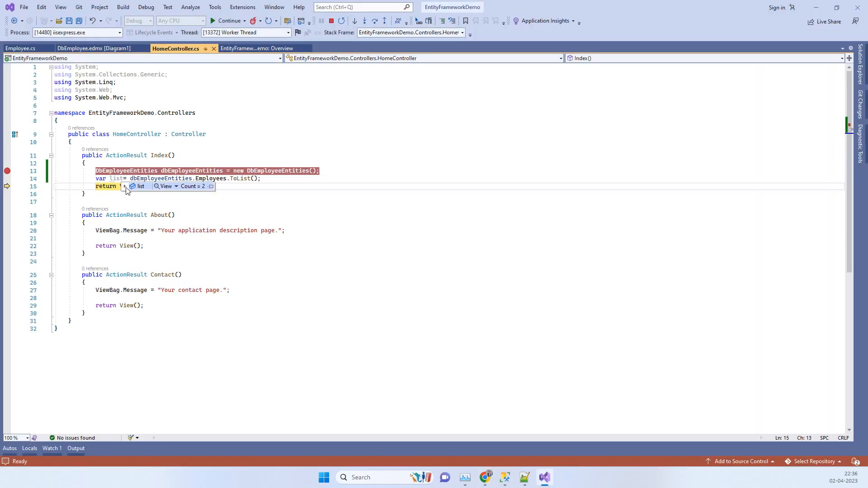
left_click(125, 186)
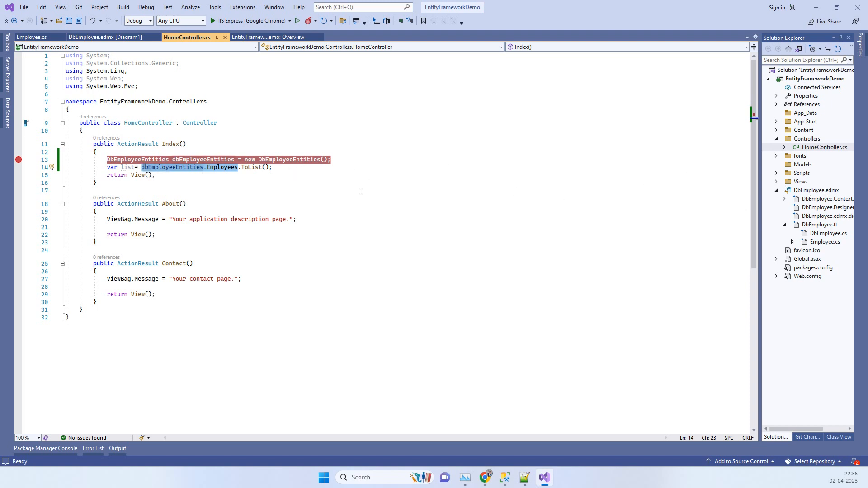
mouse_move(499, 190)
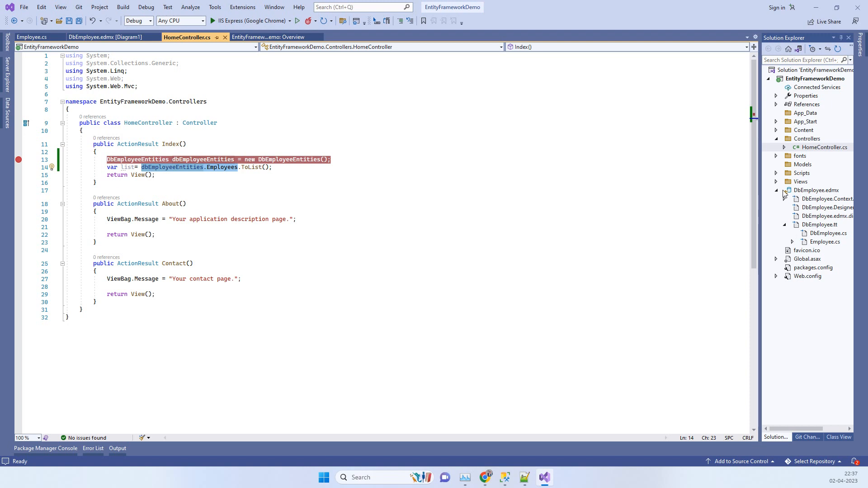
Step: Collapse the DbEmployee.edmx node in Solution Explorer to hide its generated files
left_click(777, 189)
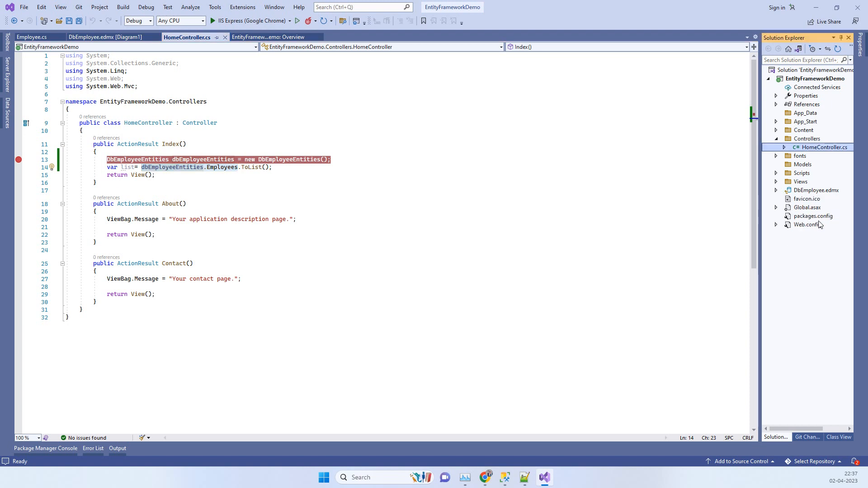